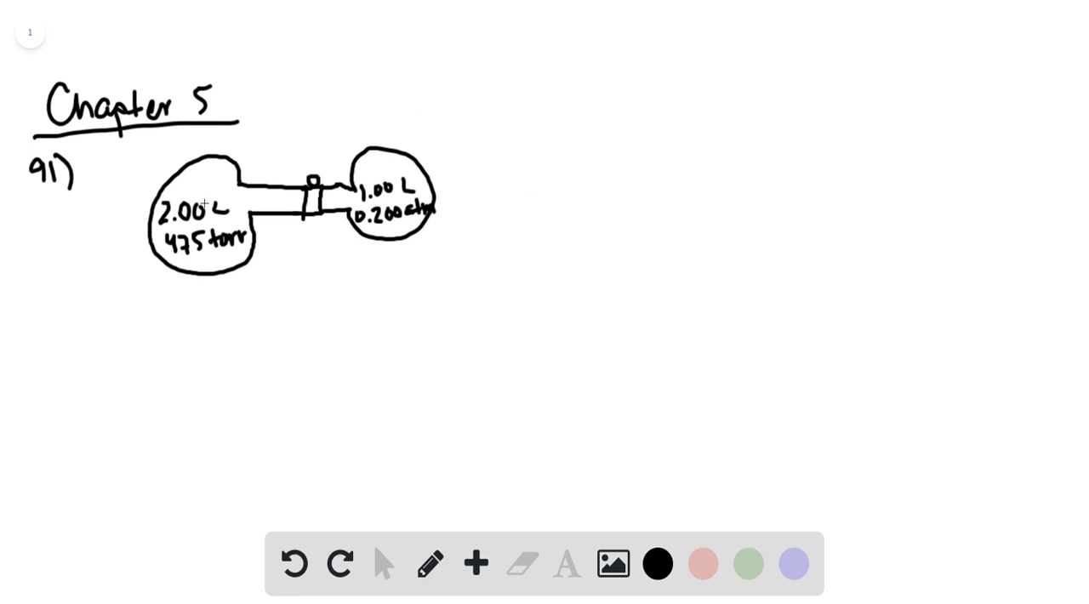
mouse_move(479, 177)
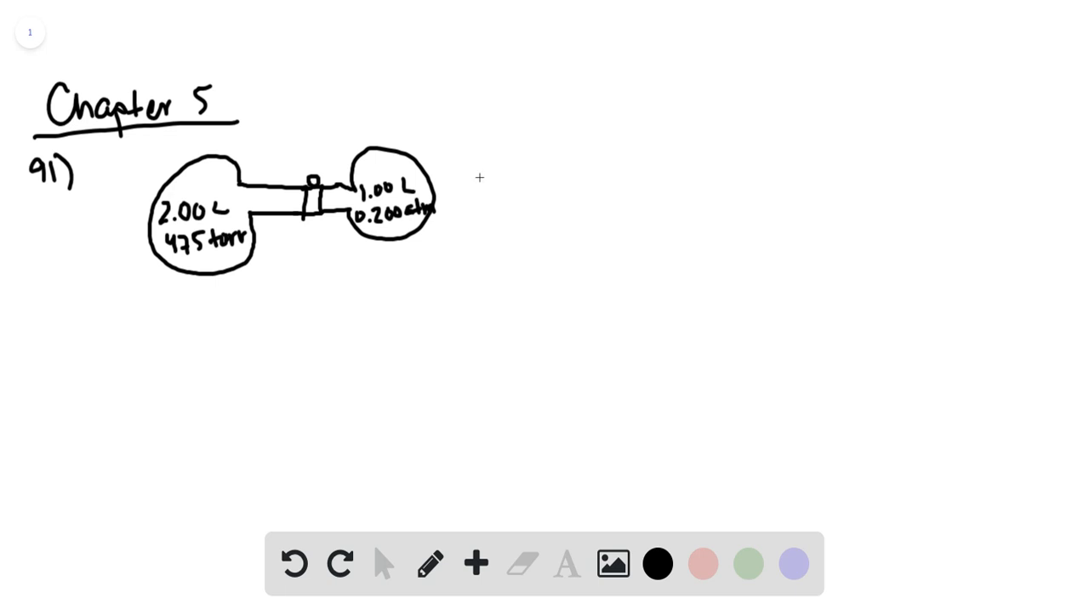
mouse_move(500, 171)
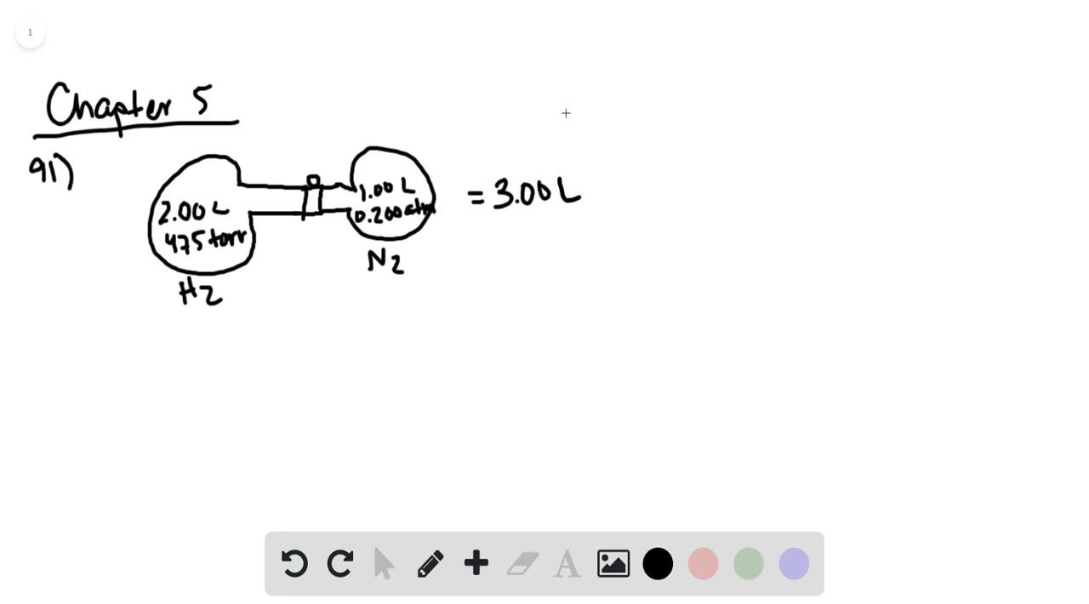
mouse_move(634, 240)
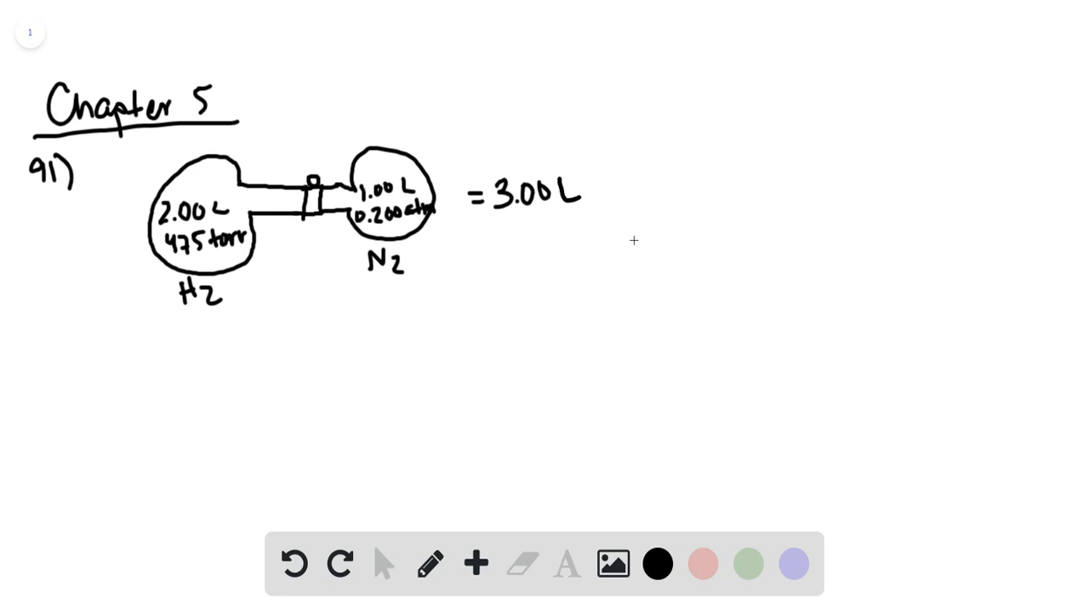
mouse_move(669, 151)
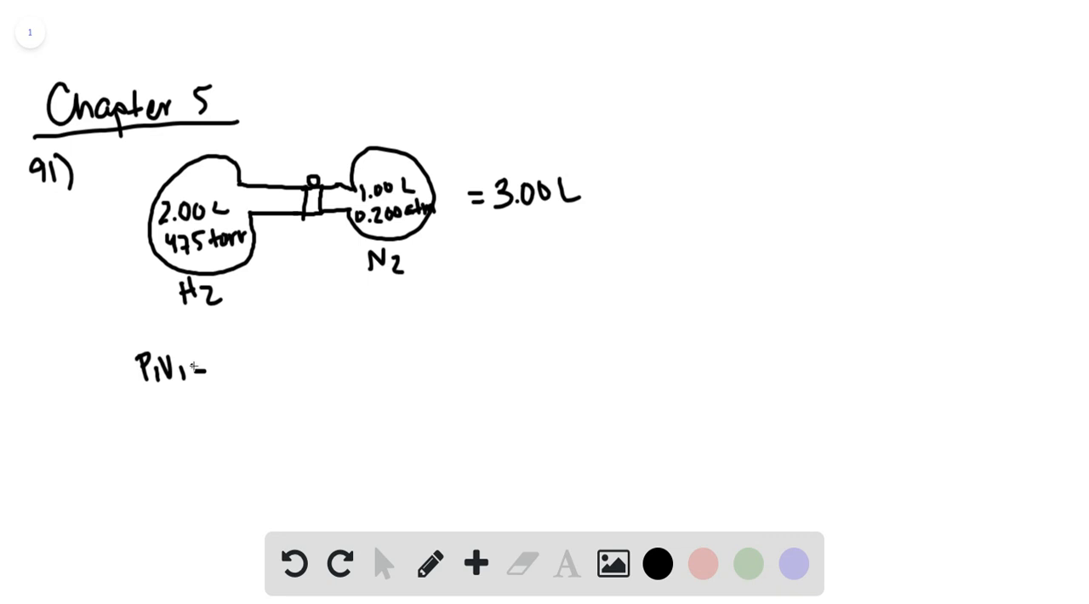
Handwrite the equation 'P1V1 = P2V2' beneath the bulb diagram.
type("=P")
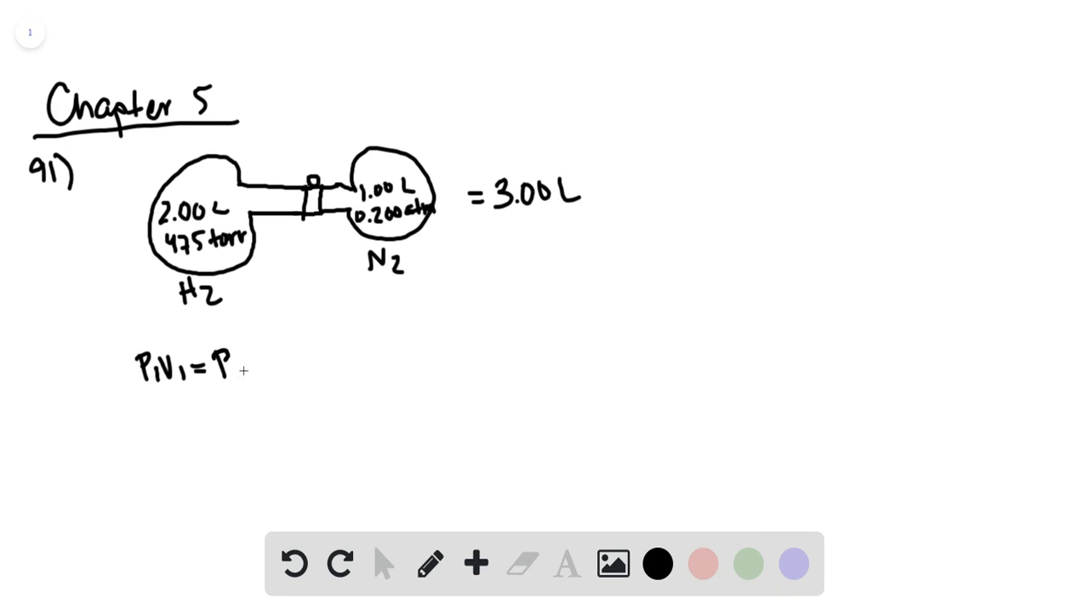
type("2V2")
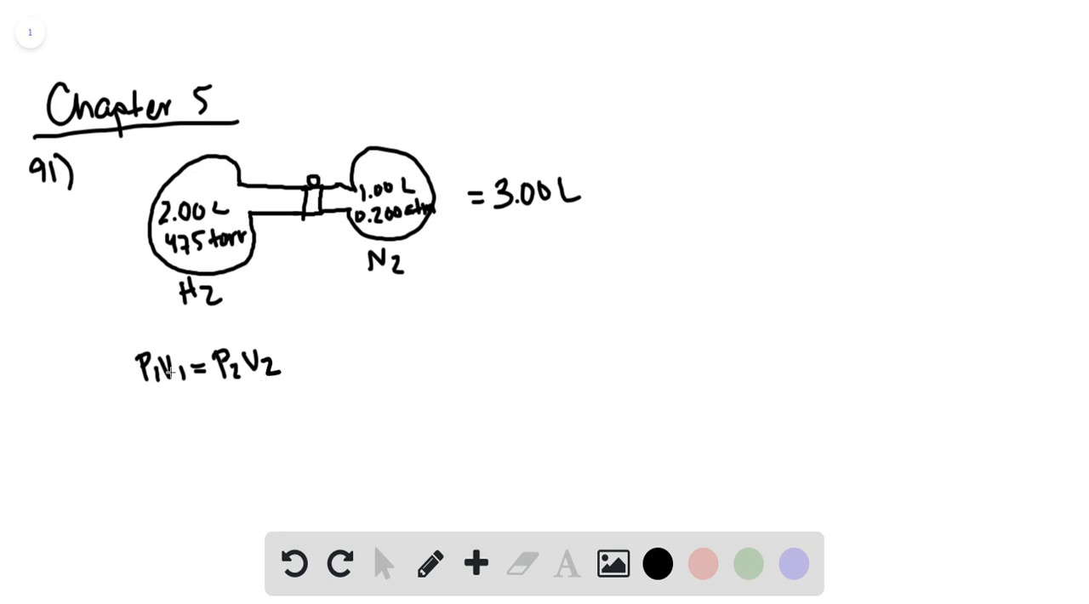
mouse_move(248, 389)
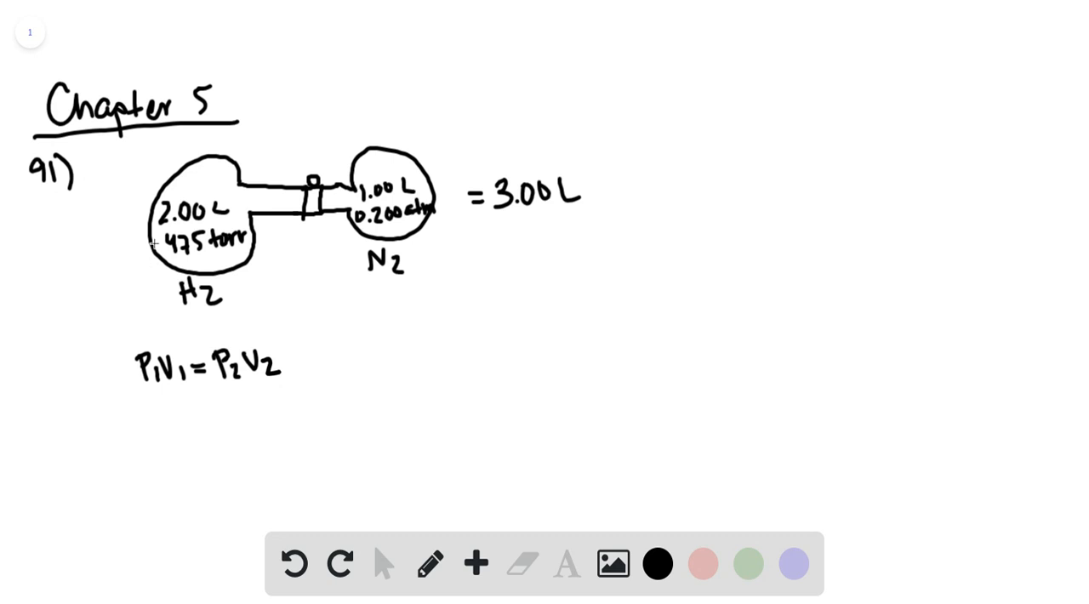
mouse_move(156, 249)
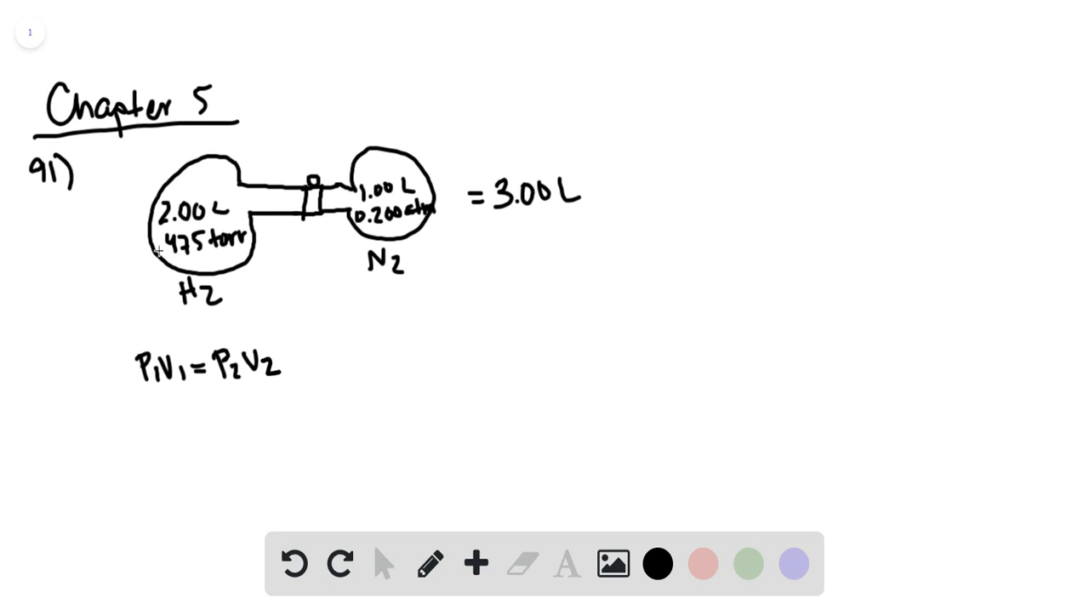
Draw an arrow from the H2 bulb and write 475 torr · 2.00 L = P2 · 3.00 L, P2 = 317 torr.
left_click_drag(152, 239, 147, 344)
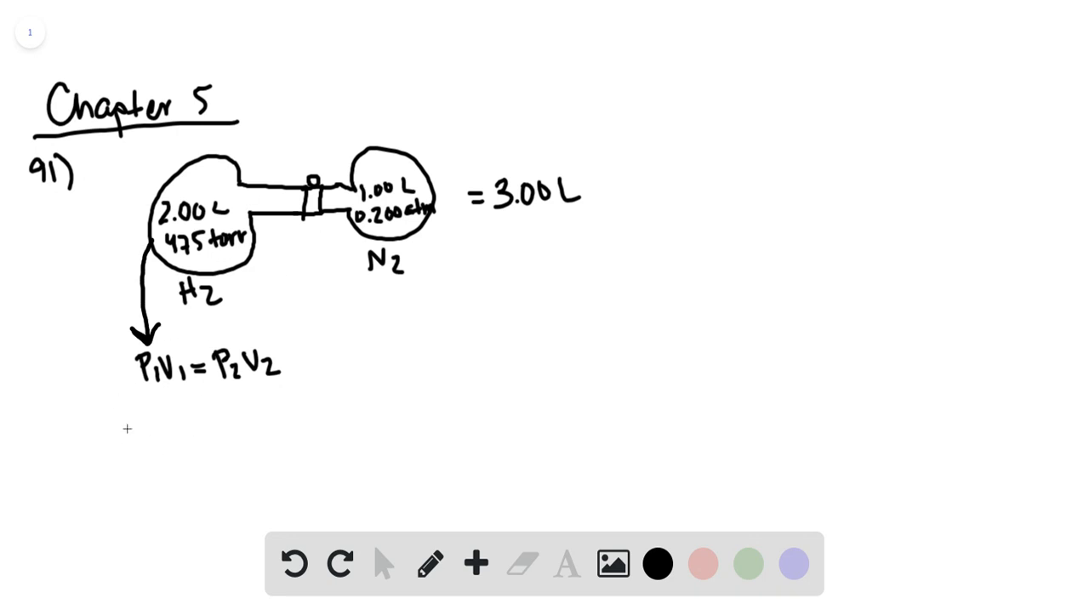
mouse_move(112, 323)
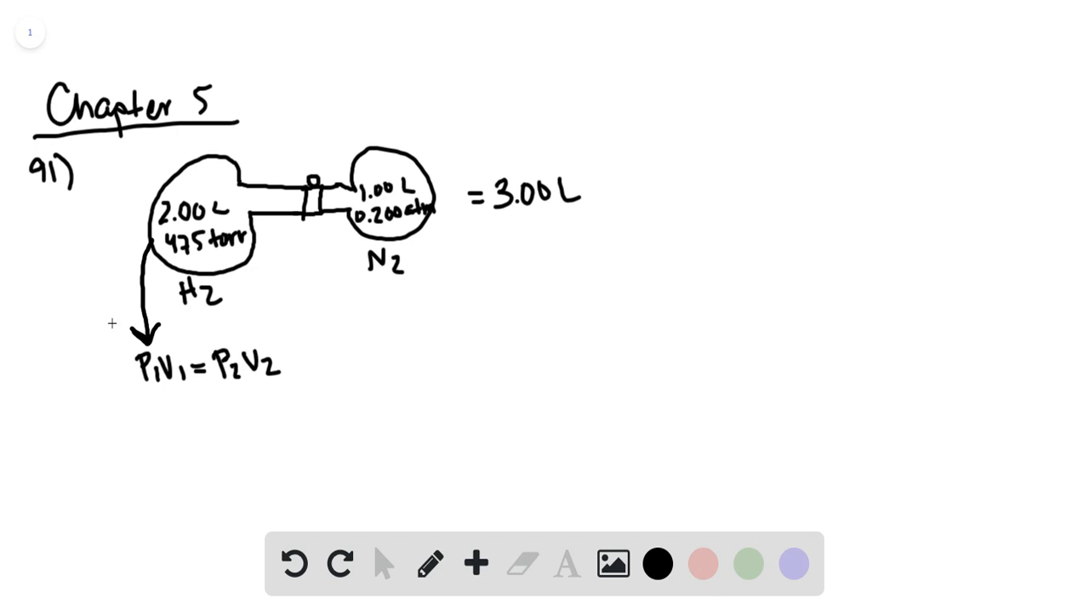
mouse_move(105, 421)
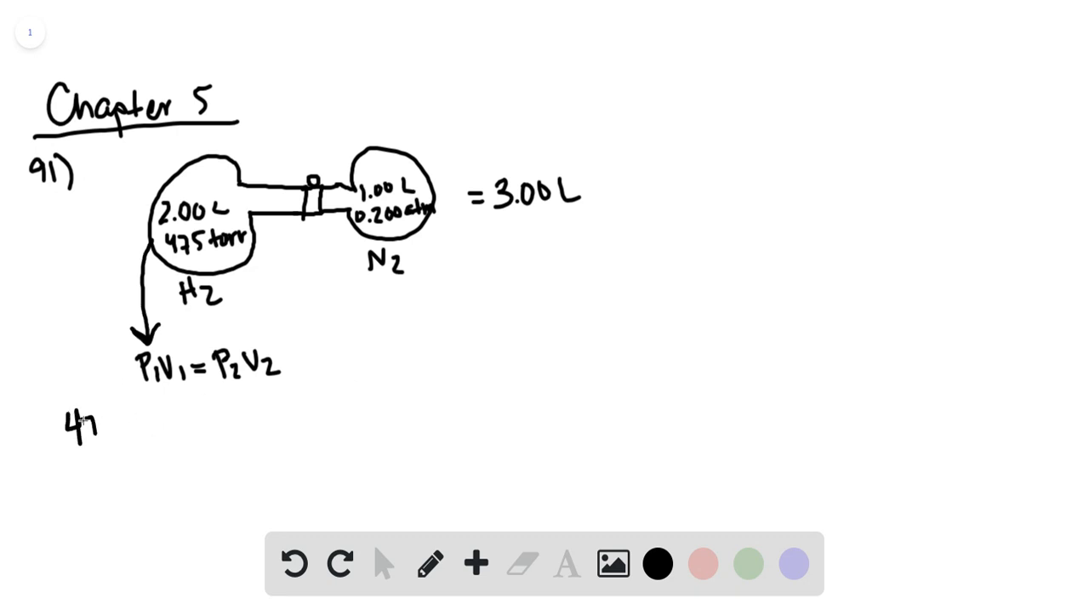
type("475 torr · 2.00L = 1")
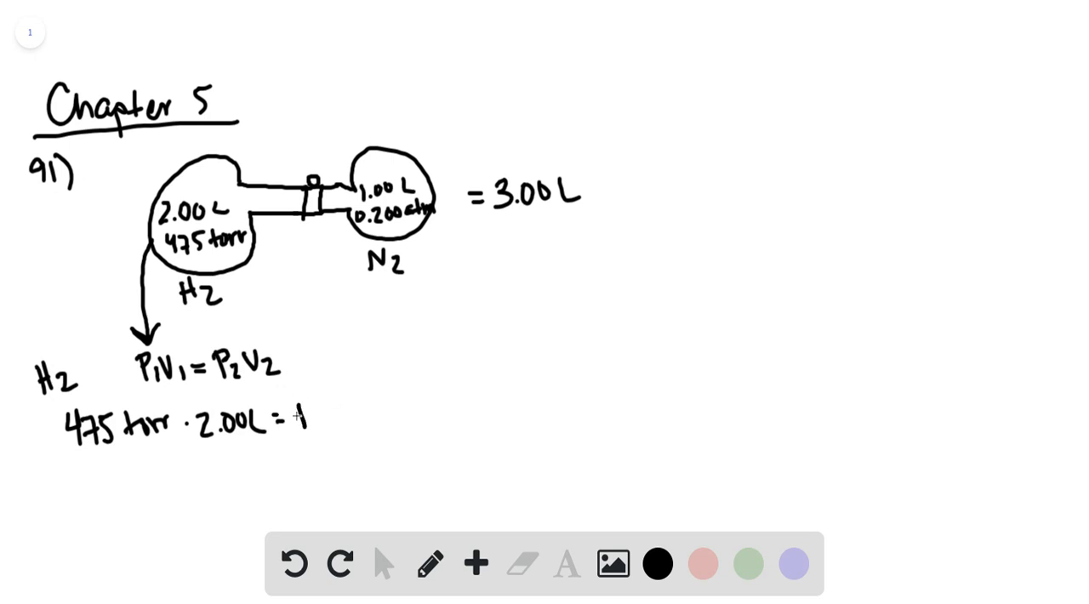
left_click_drag(293, 417, 340, 417)
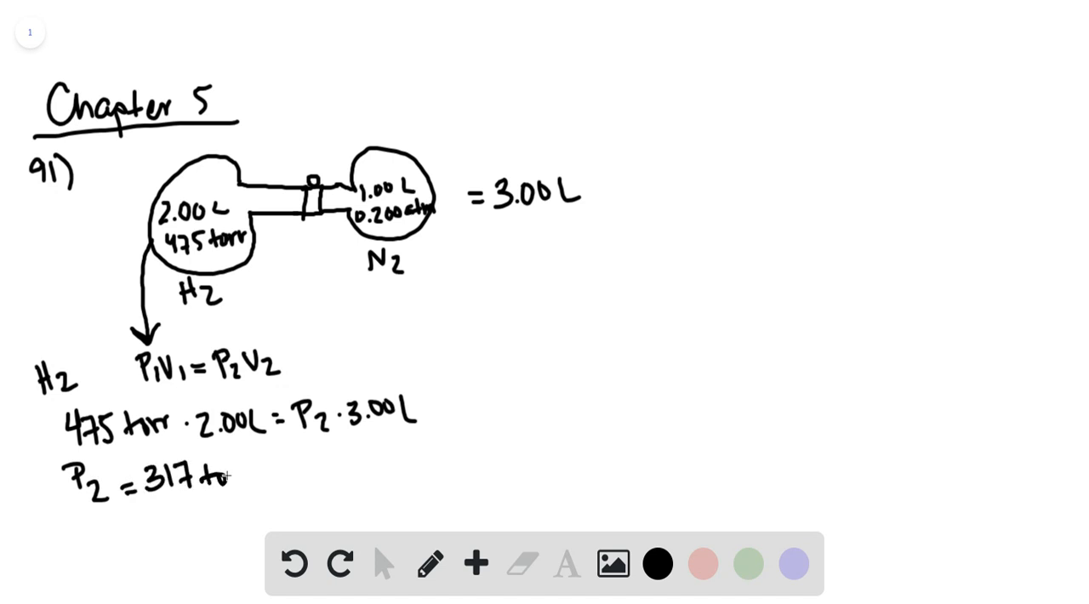
type("torr")
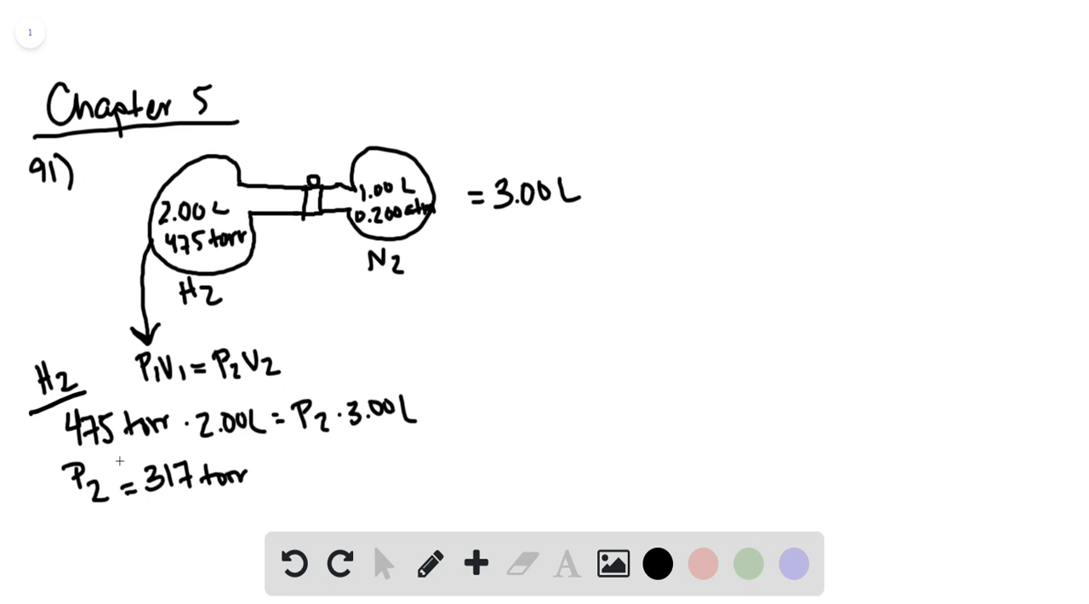
mouse_move(578, 339)
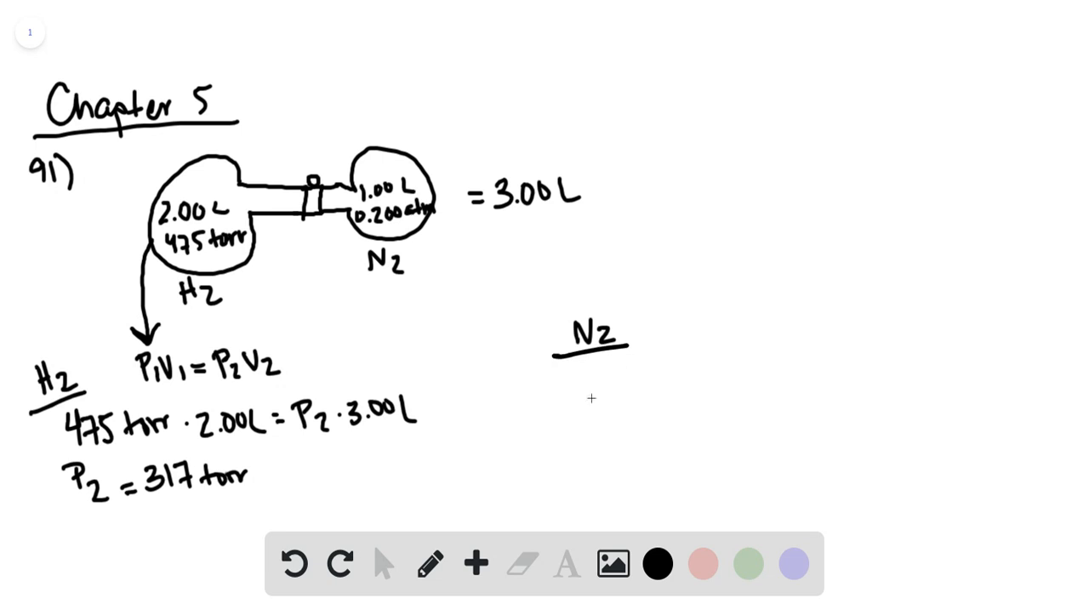
mouse_move(569, 372)
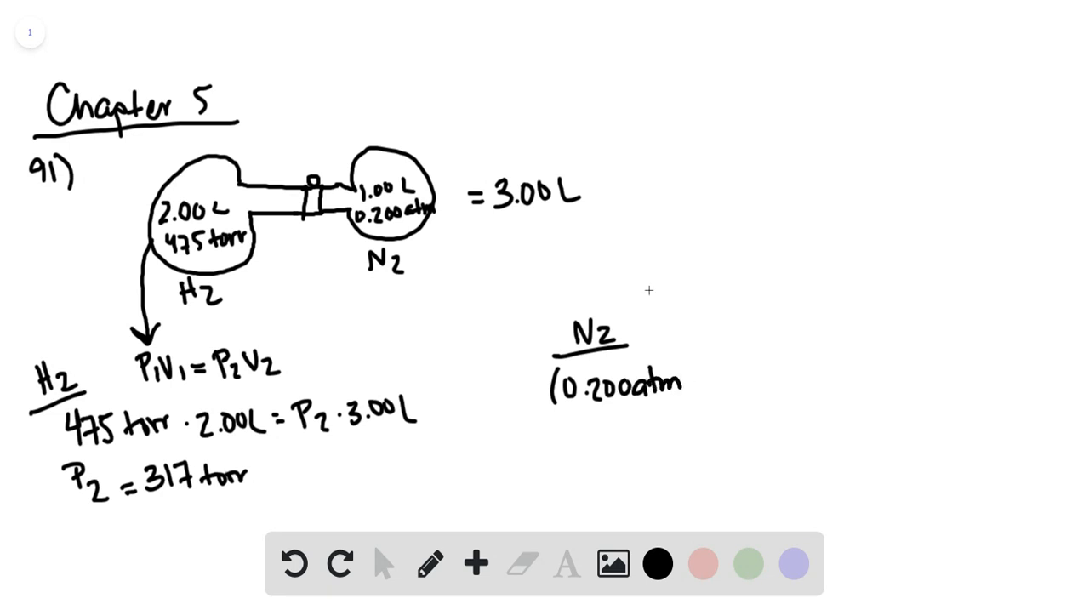
mouse_move(568, 416)
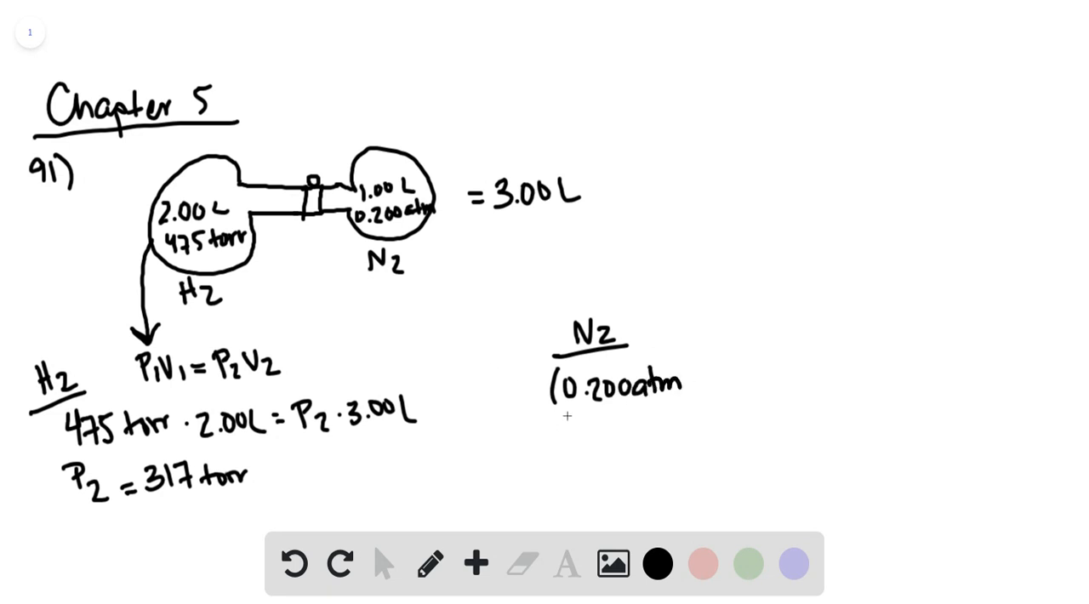
Write the N2 equation (0.200 atm × 760 torr/1 atm) · 1.00 L = P2 · 3.00 L.
type("x")
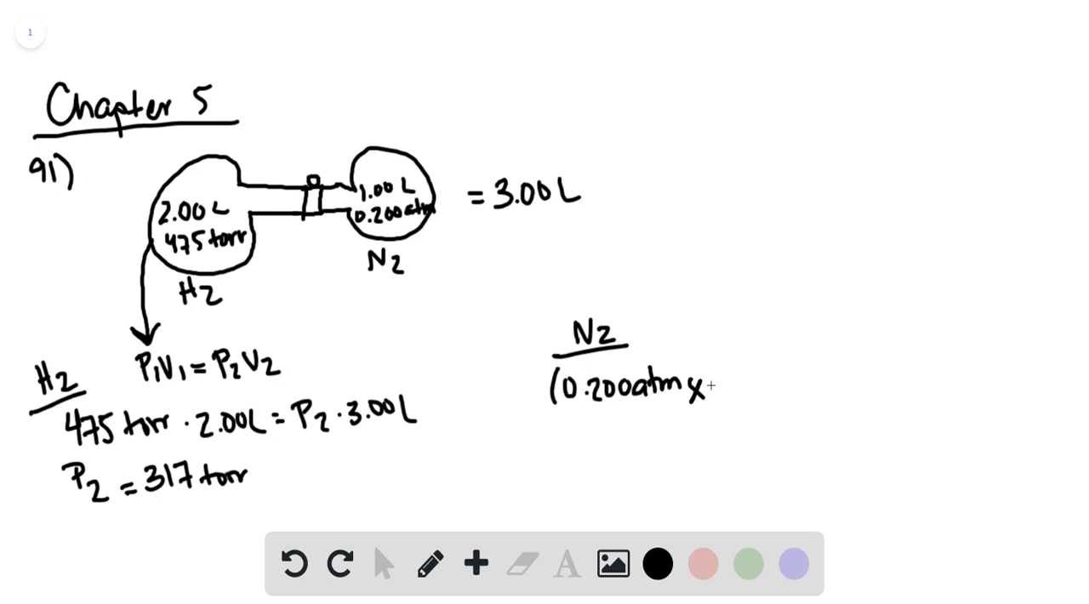
type("760")
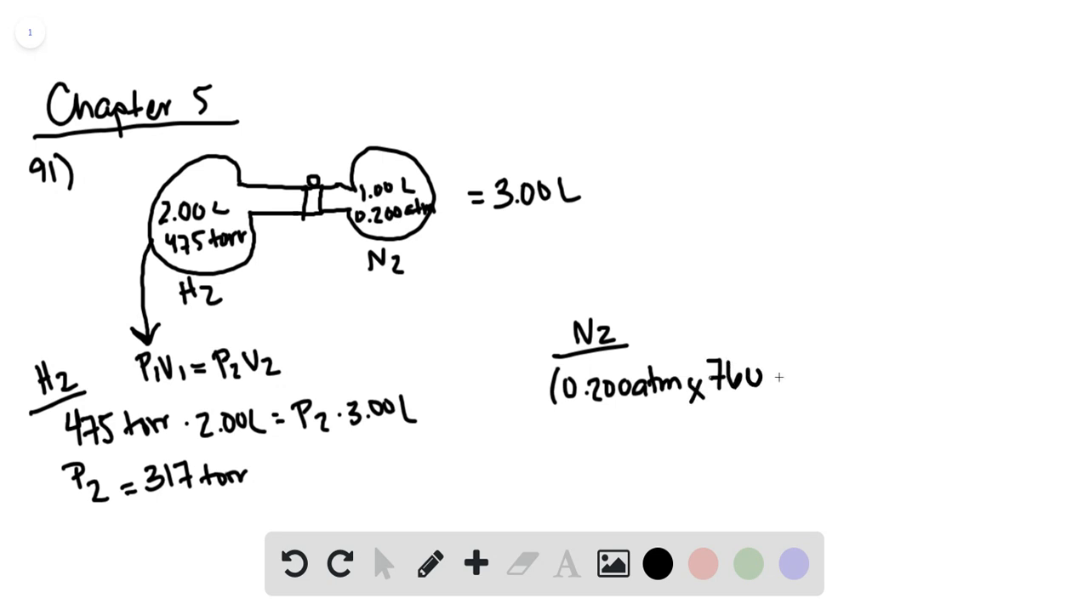
type("torr")
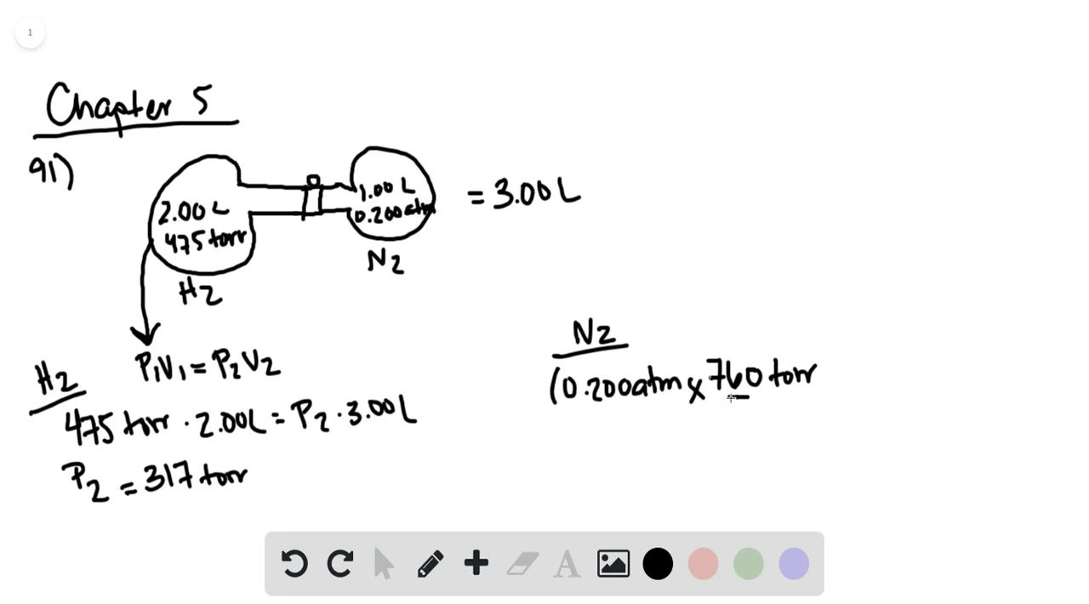
left_click_drag(736, 398, 817, 391)
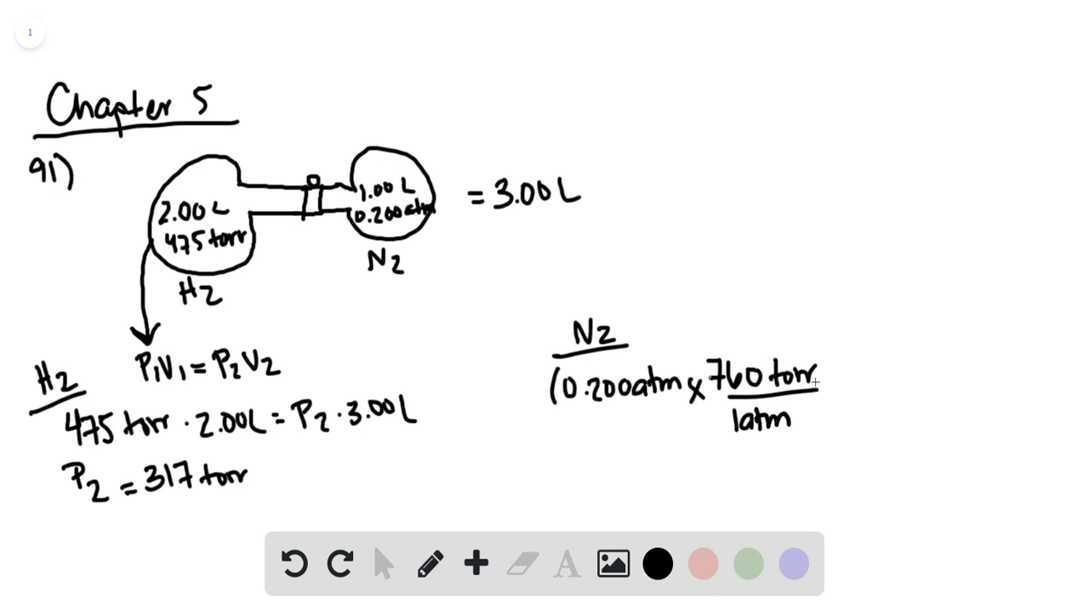
left_click_drag(821, 340, 821, 434)
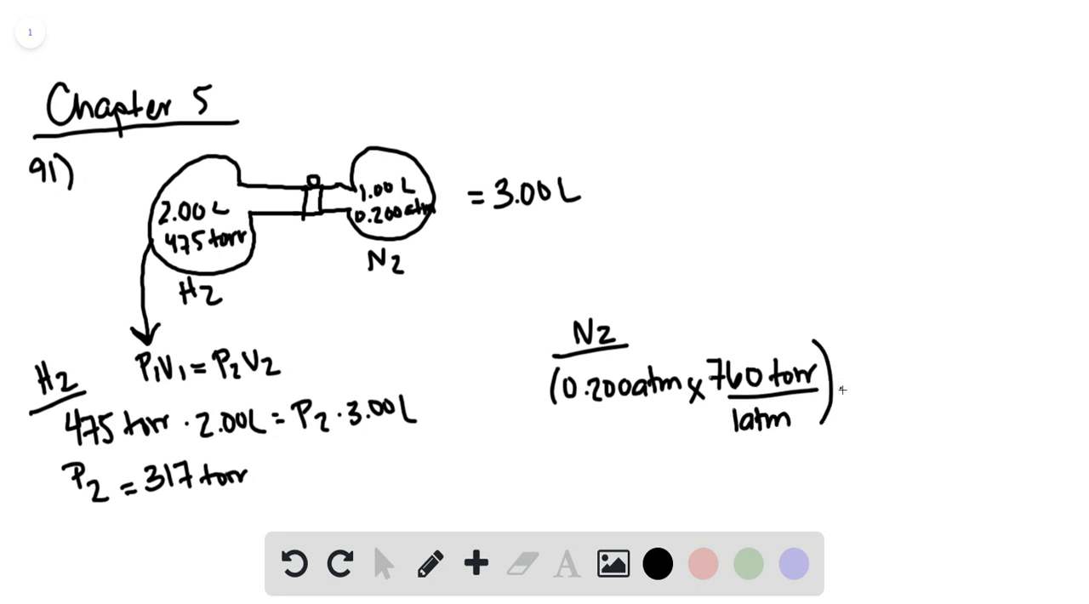
type("·1.00L=P2·3.00L")
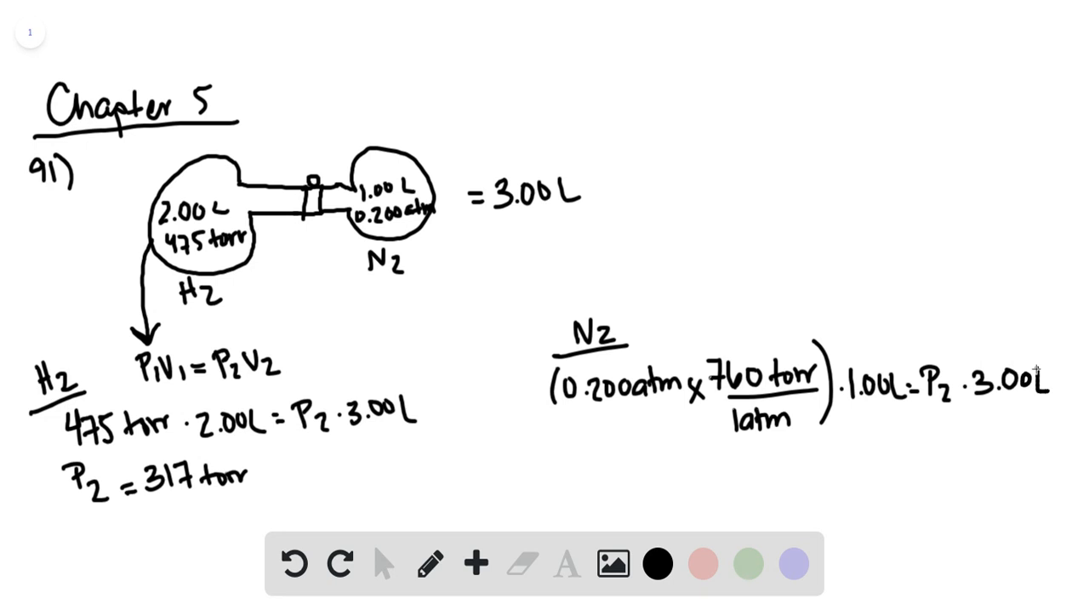
mouse_move(542, 423)
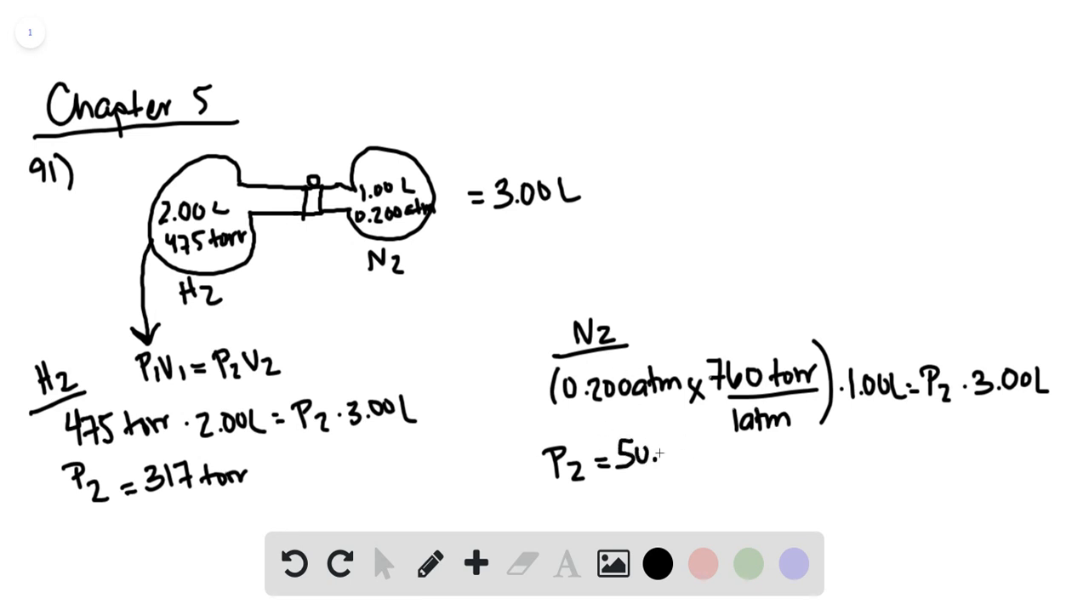
Write the nitrogen result P2 = 50.7 torr.
type(".5 1")
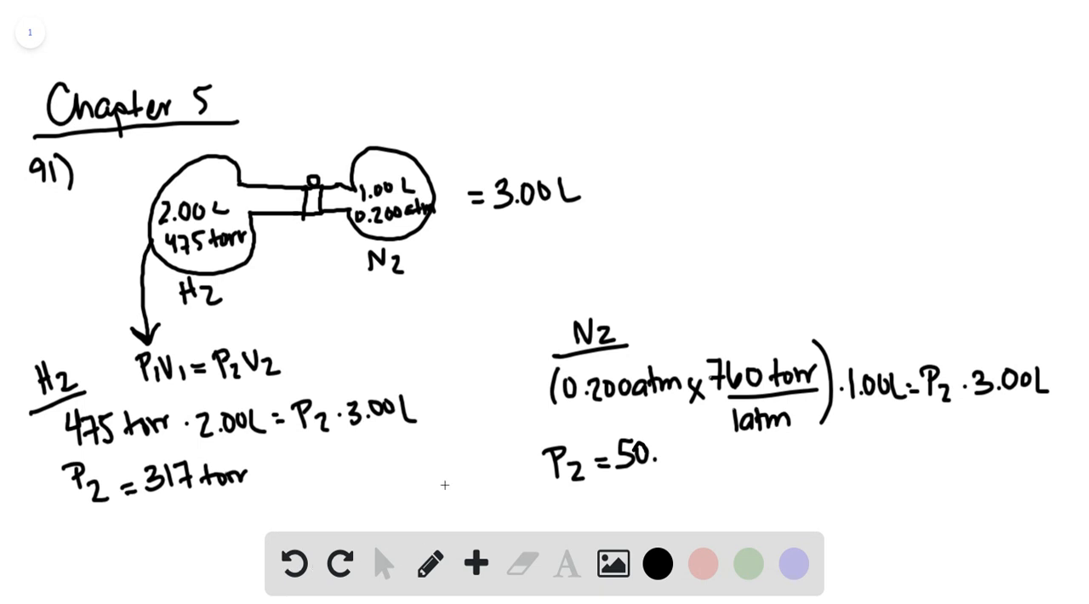
type("7 torr")
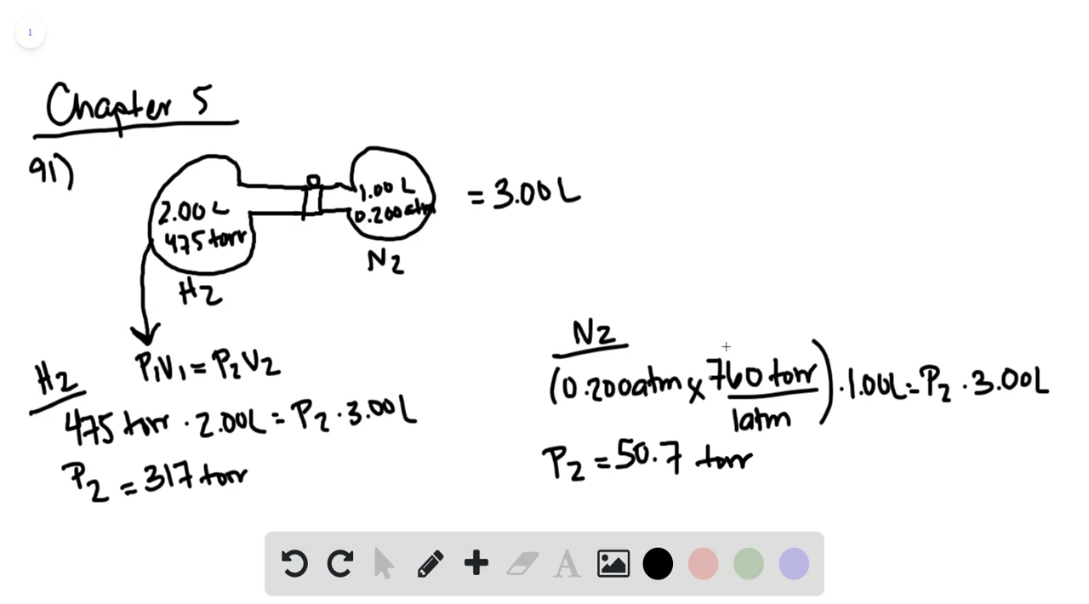
mouse_move(718, 451)
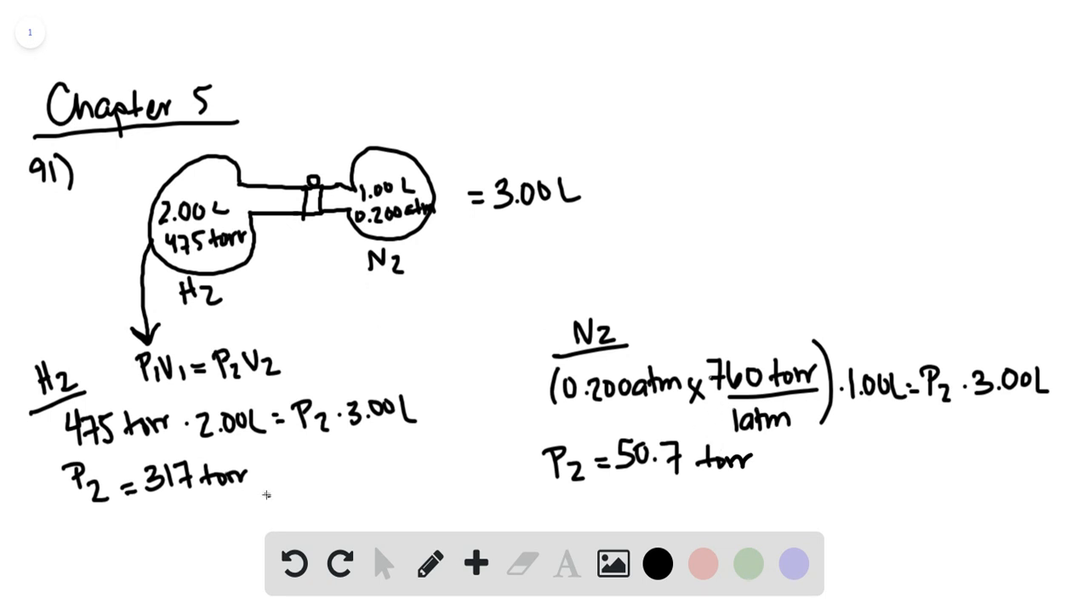
Draw curves from 317 torr and 50.7 torr to 'Ptotal = 368 torr'.
left_click_drag(266, 498, 680, 249)
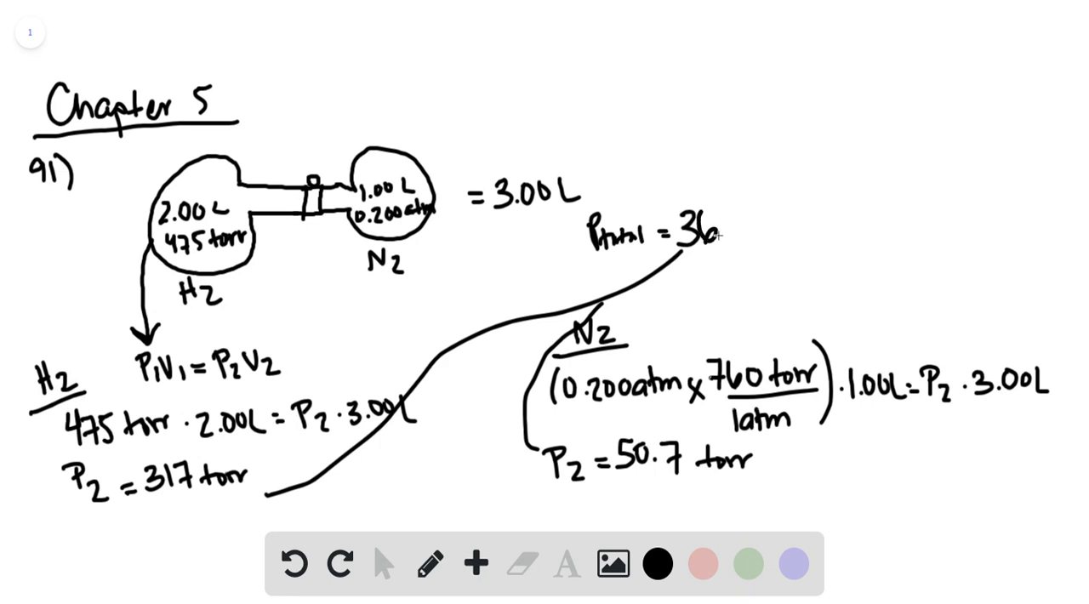
type("68 torr")
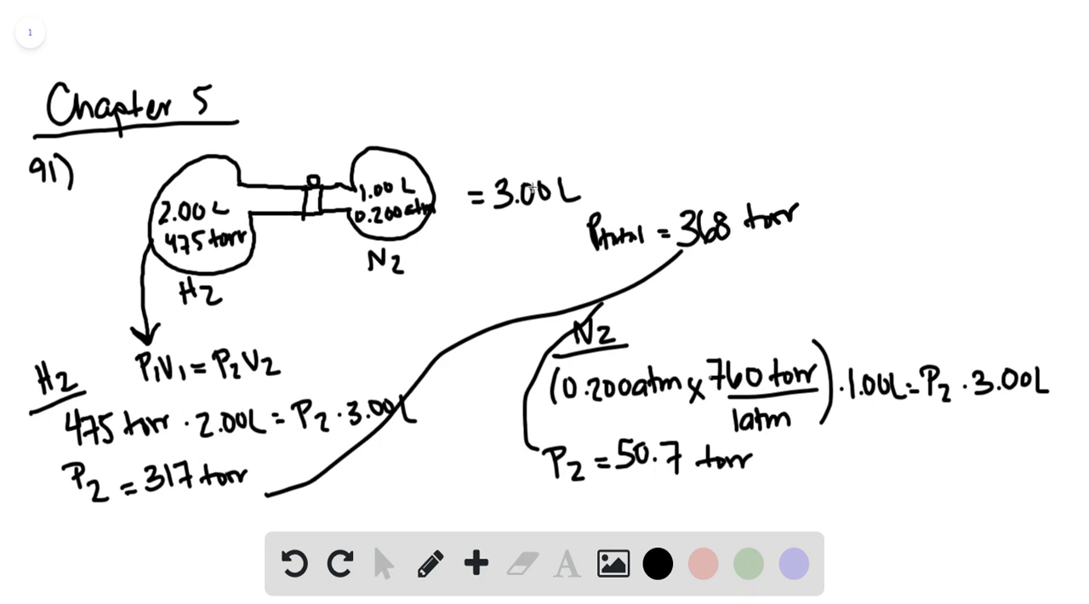